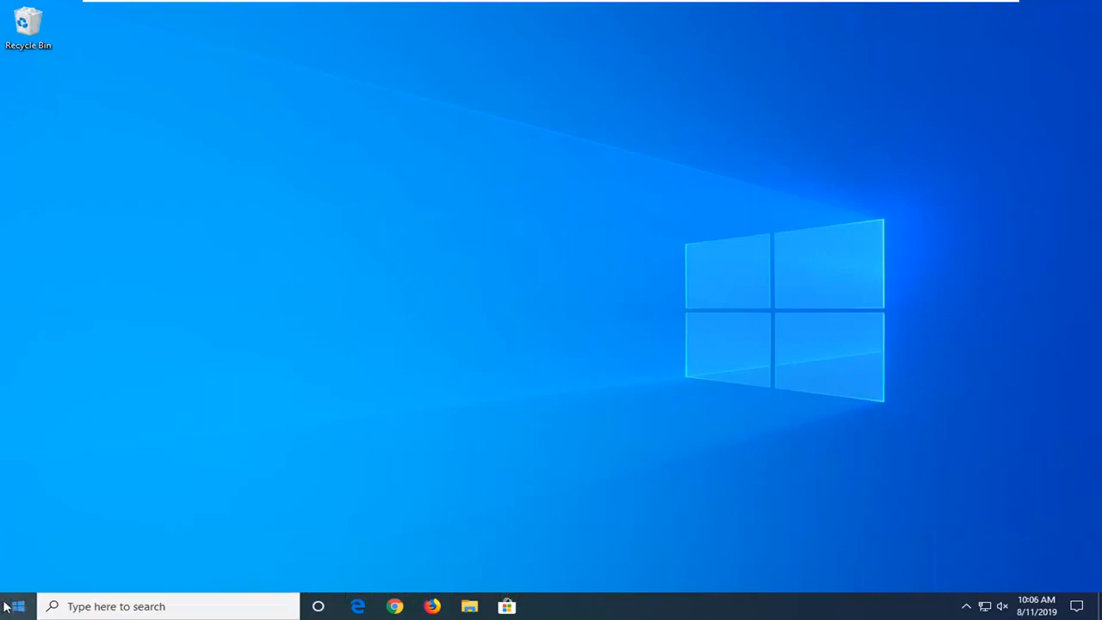
Step: Run wsreset from Start search to clear the Store cache and reopen Microsoft Store
left_click(14, 606)
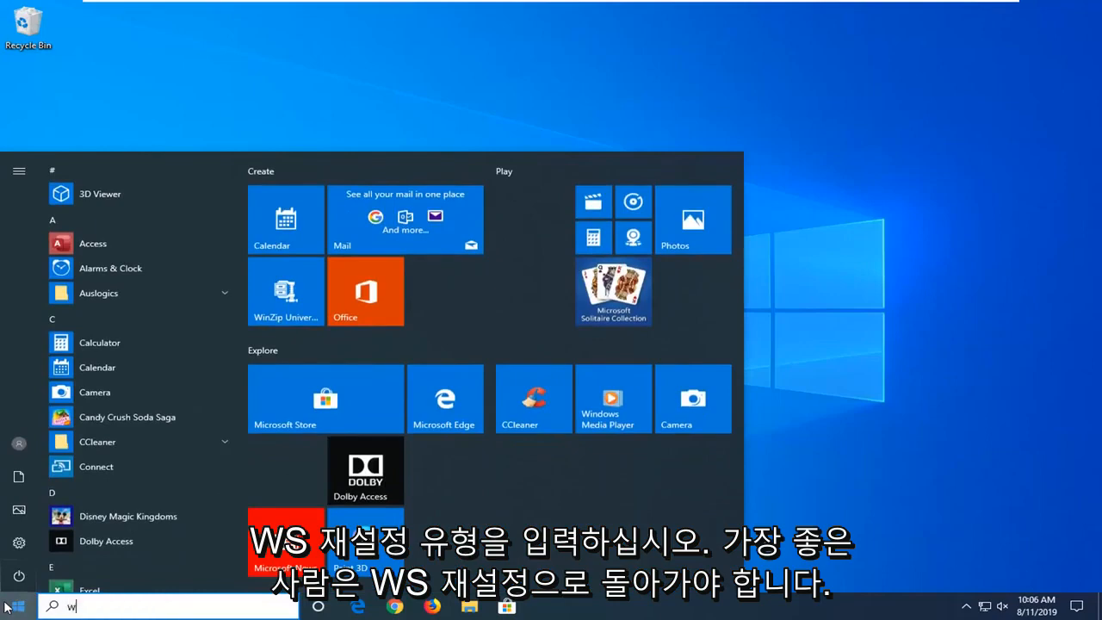
type("sreset")
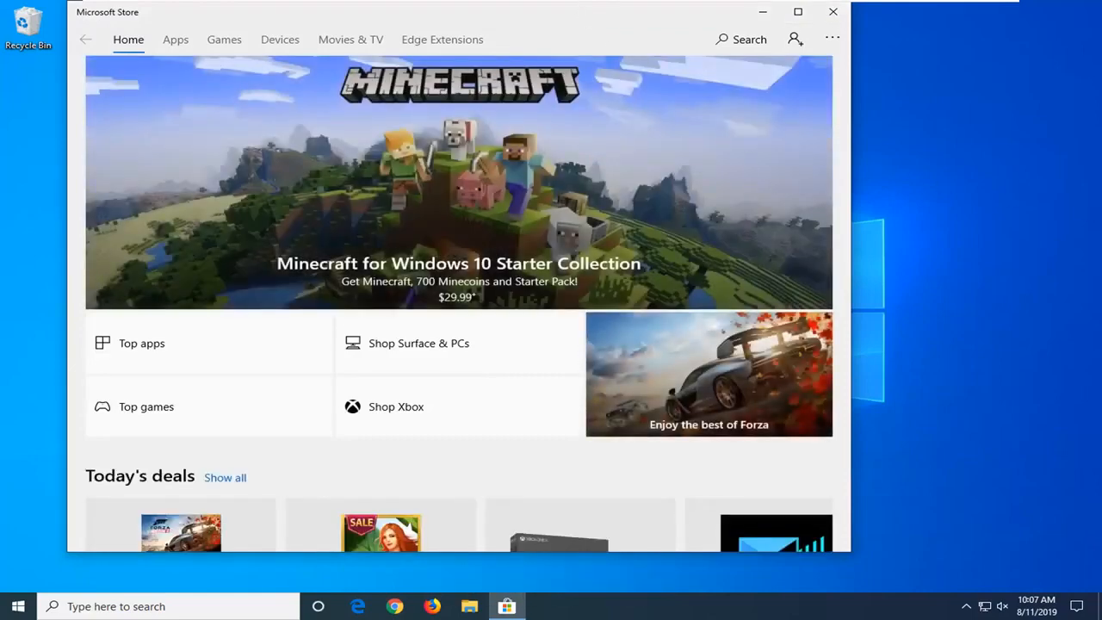
Step: Close Microsoft Store and search Start for Windows PowerShell
left_click(831, 10)
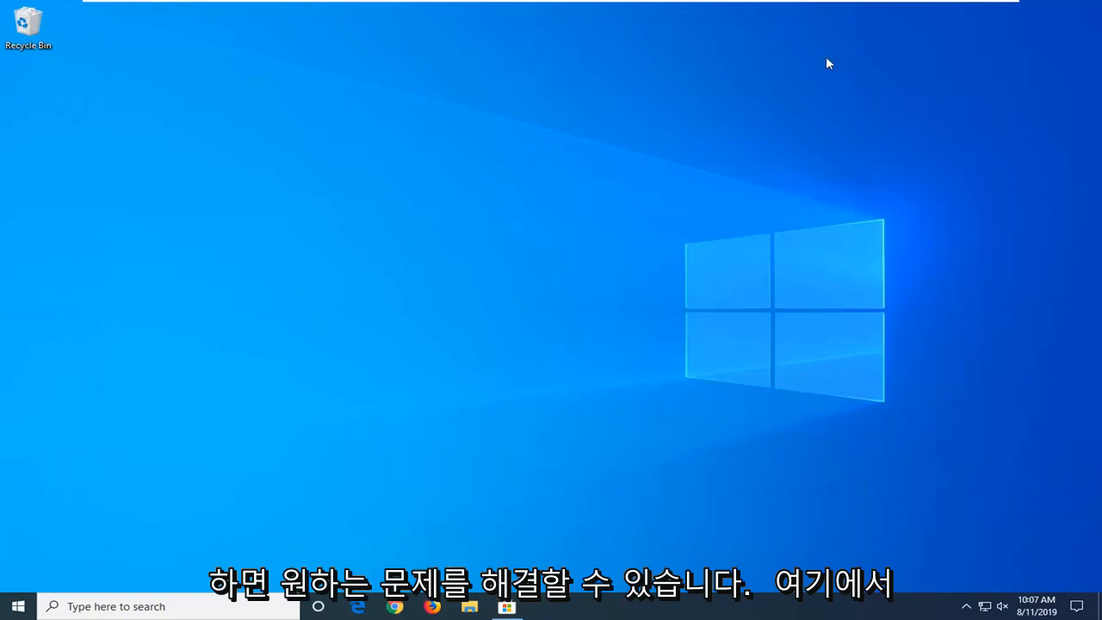
left_click(17, 606)
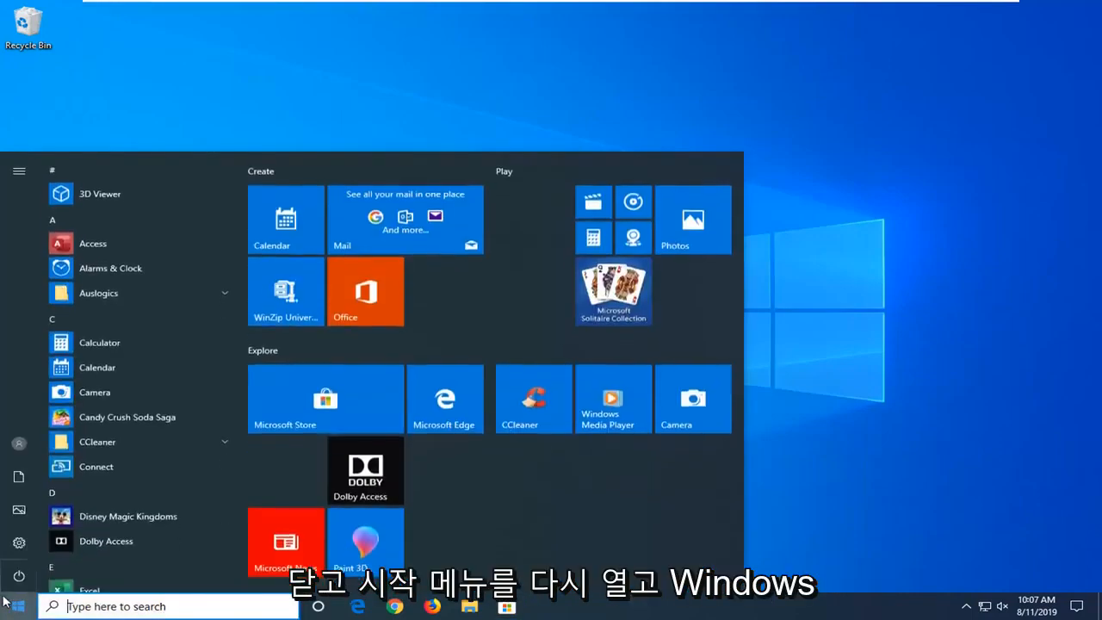
type("windows powrshell")
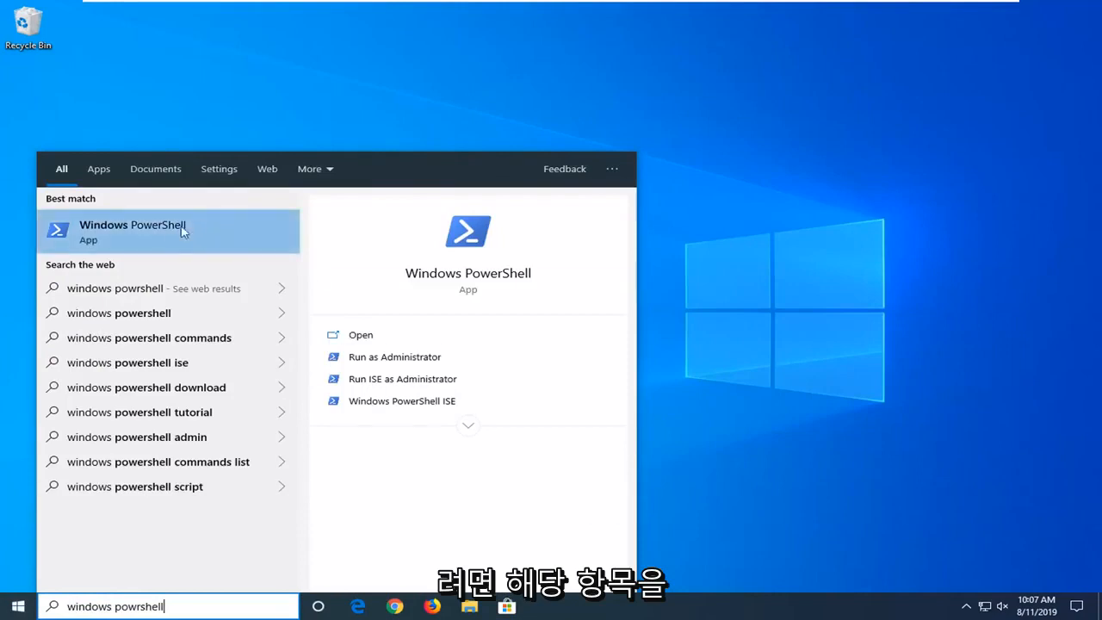
mouse_move(213, 248)
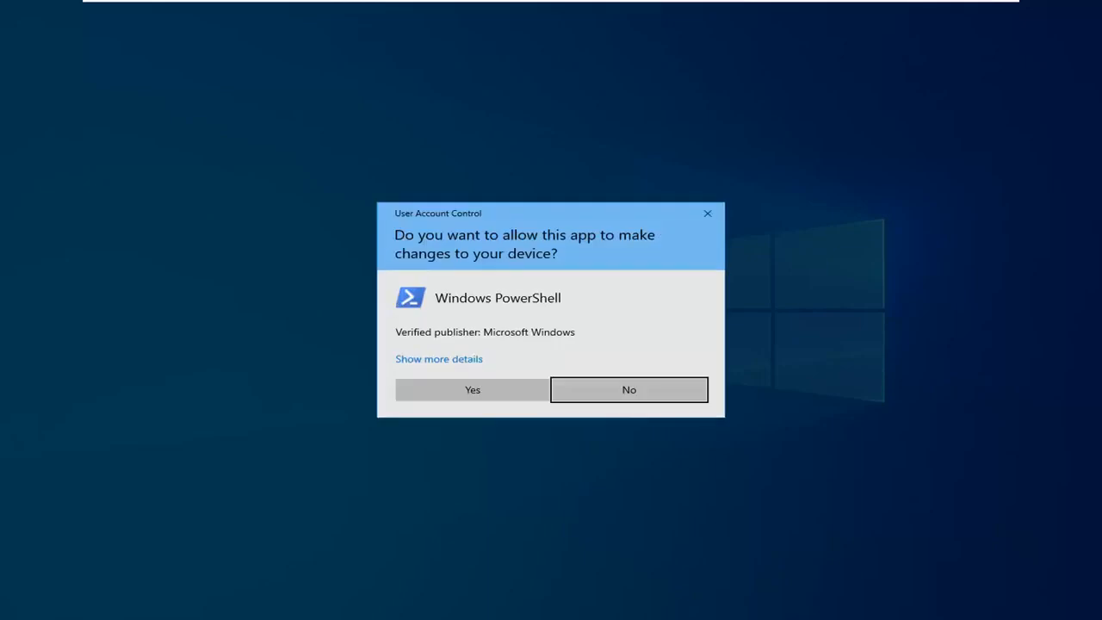
mouse_move(540, 279)
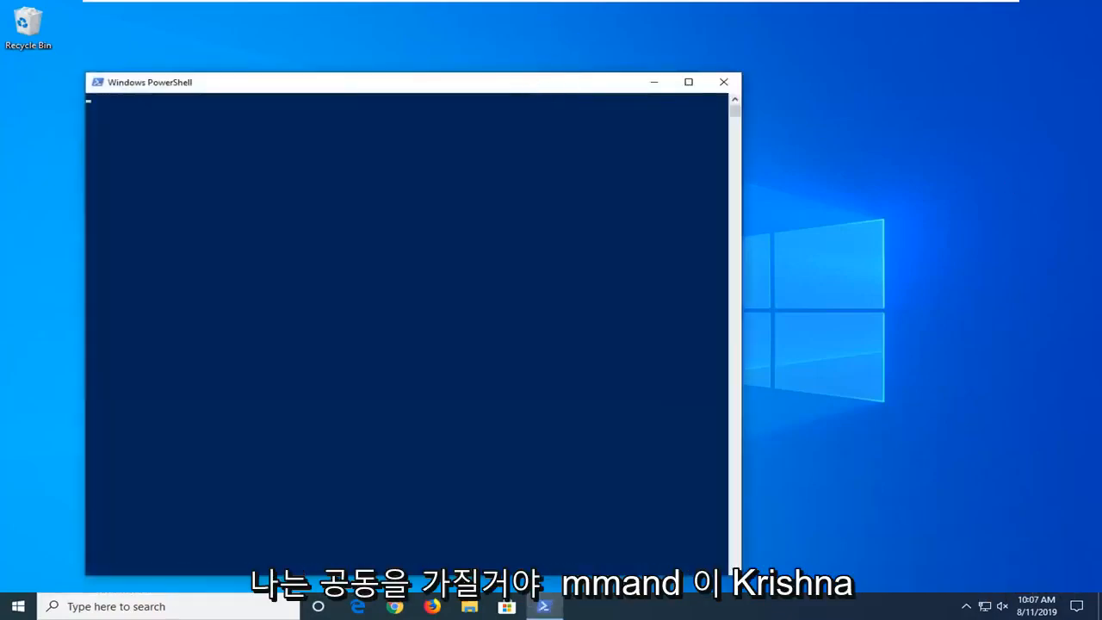
Step: Paste and run the Get-AppXPackage re-register command, then close the elevated PowerShell console
left_click_drag(405, 82, 534, 48)
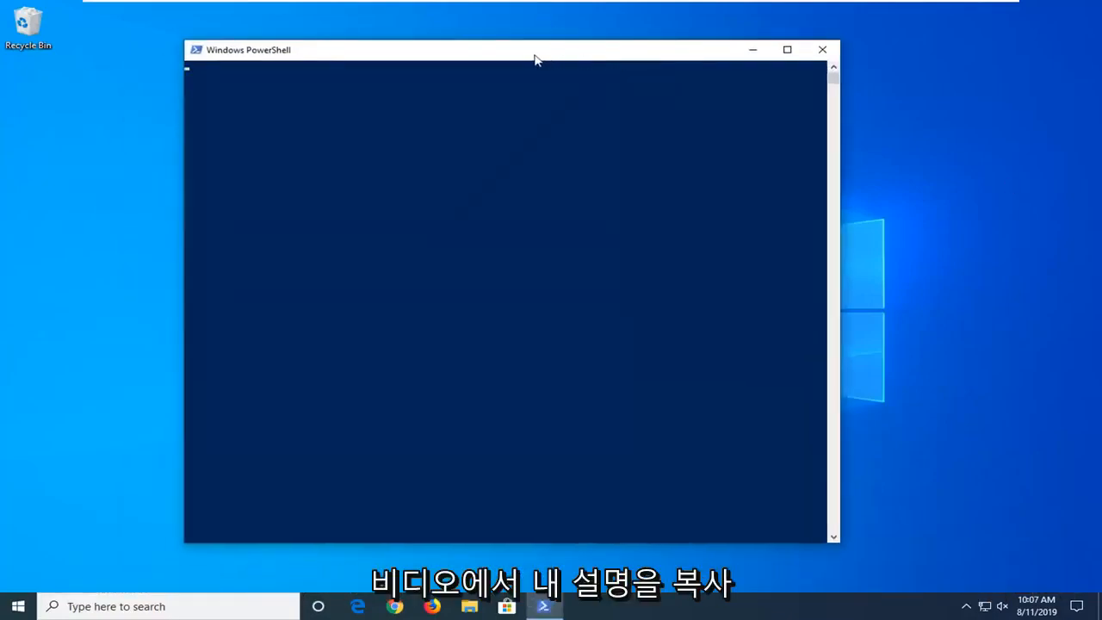
mouse_move(461, 60)
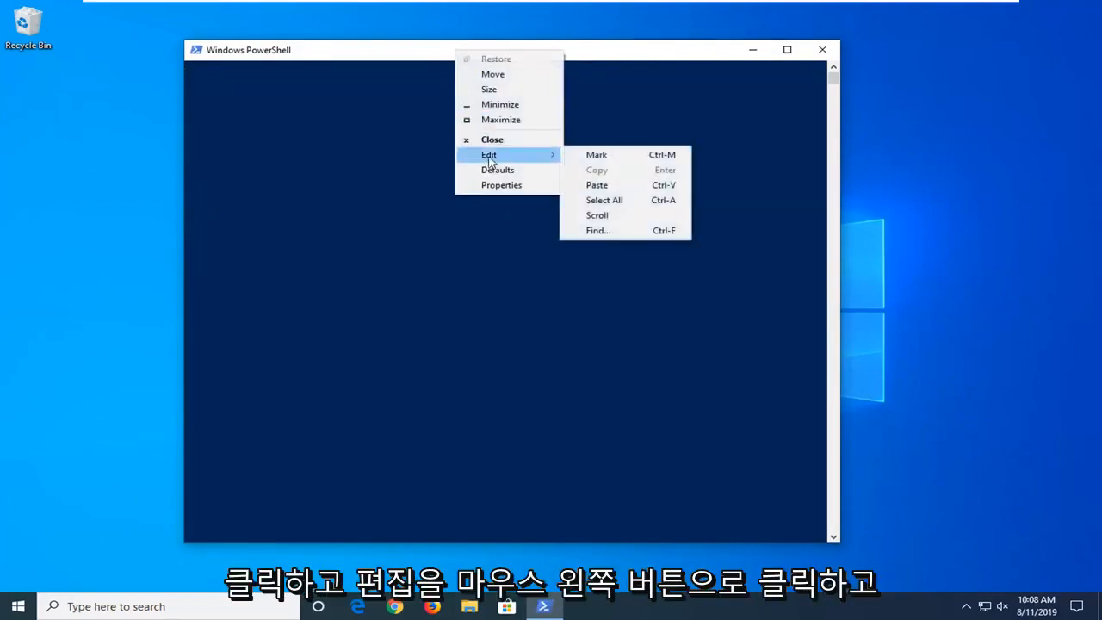
left_click(595, 184)
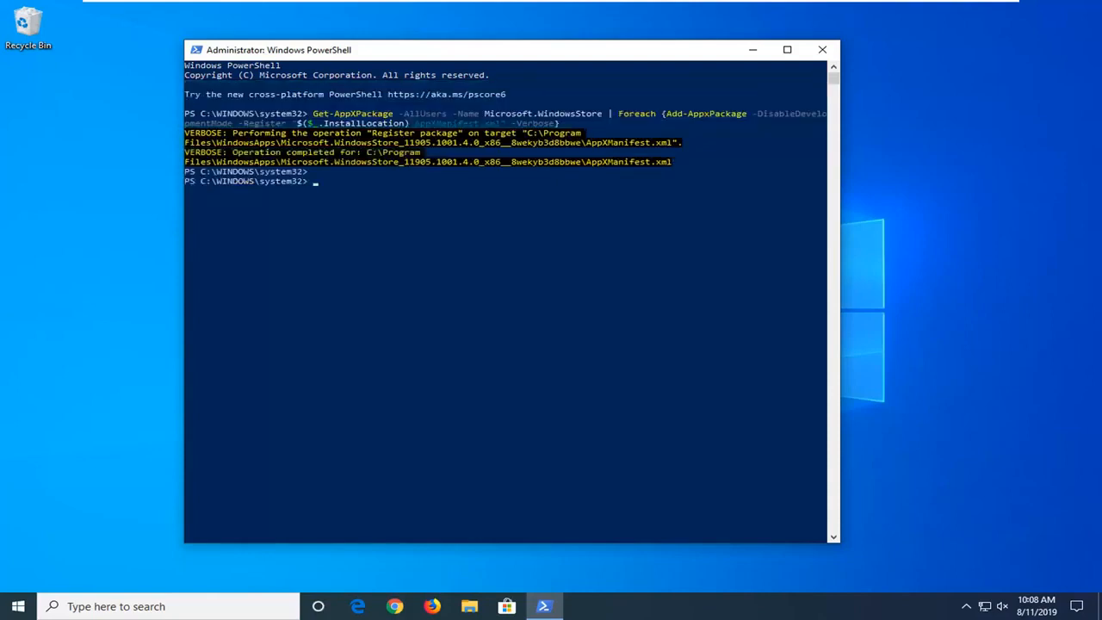
mouse_move(578, 196)
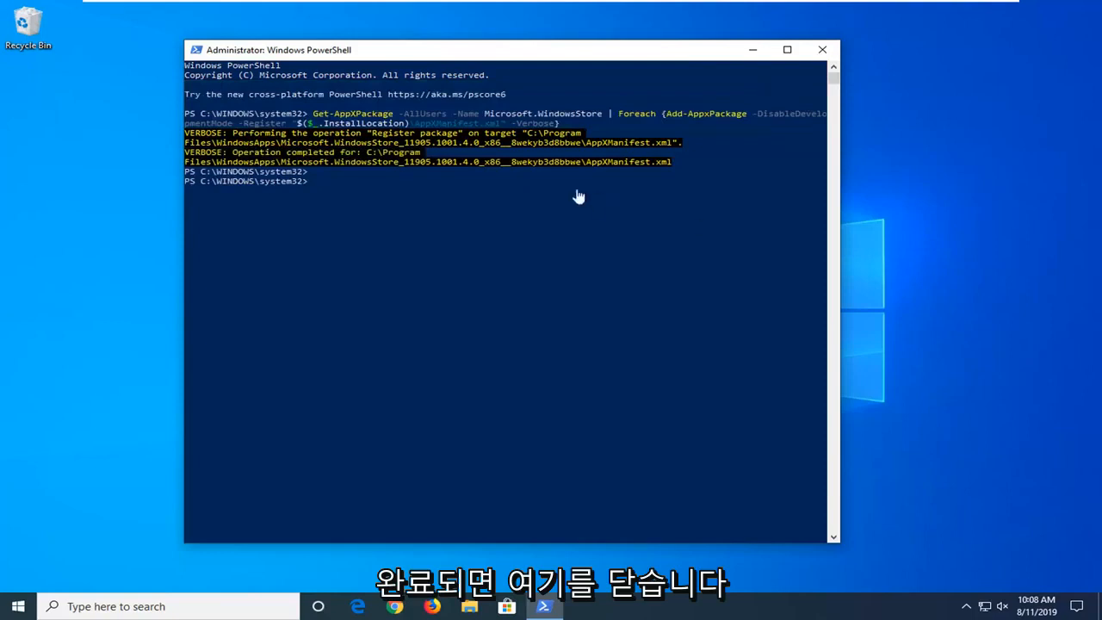
left_click(819, 48)
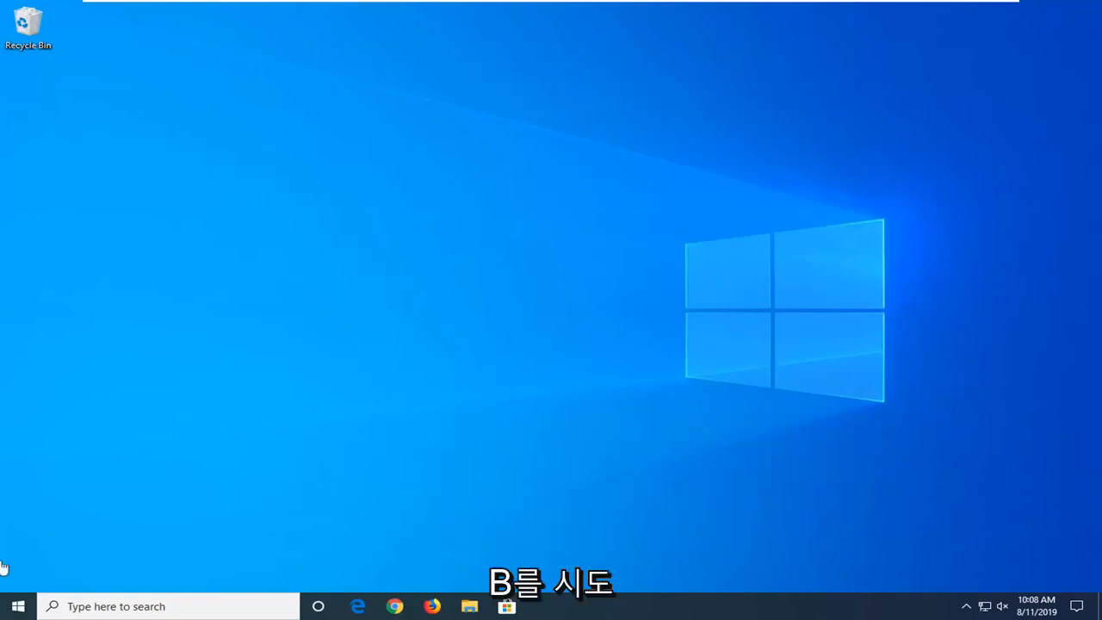
Step: Launch the Settings app from a Start search for 'settings'
left_click(17, 606)
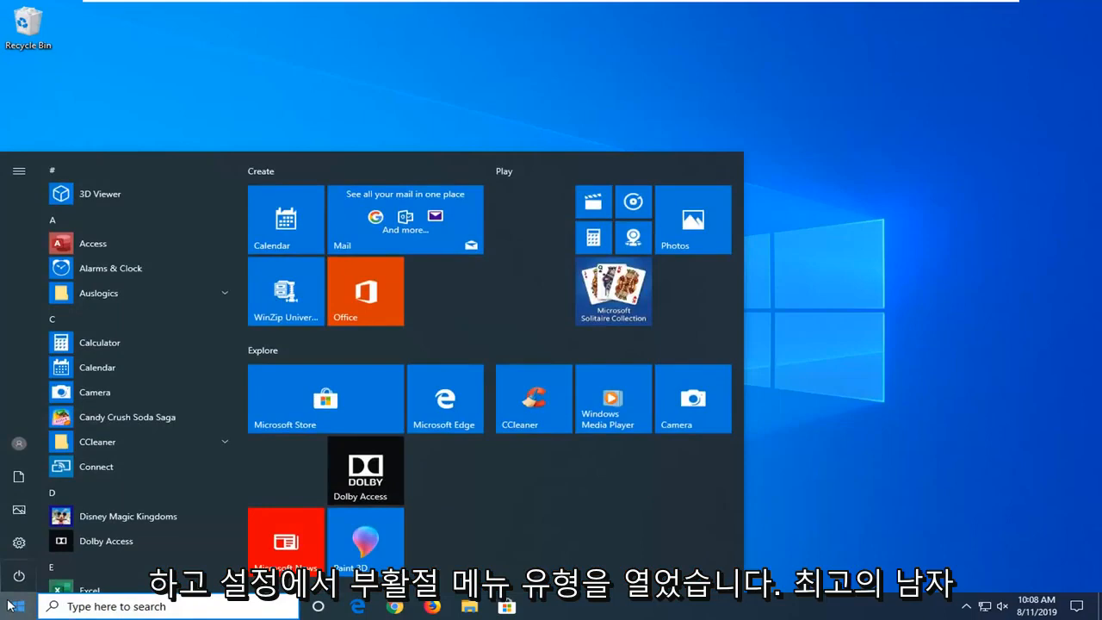
type("settings")
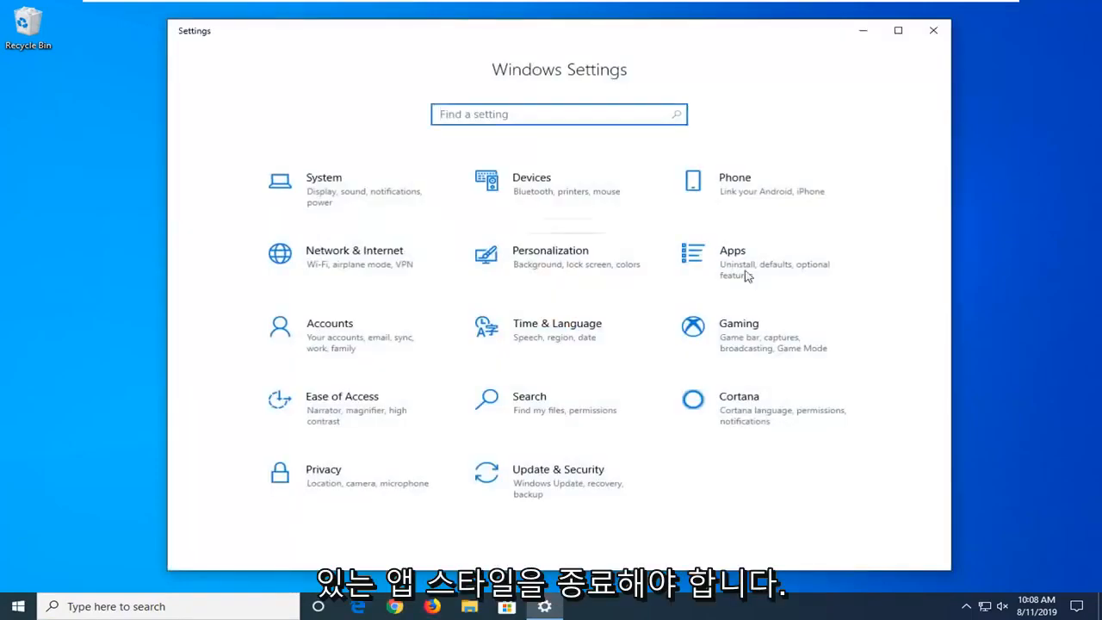
mouse_move(772, 275)
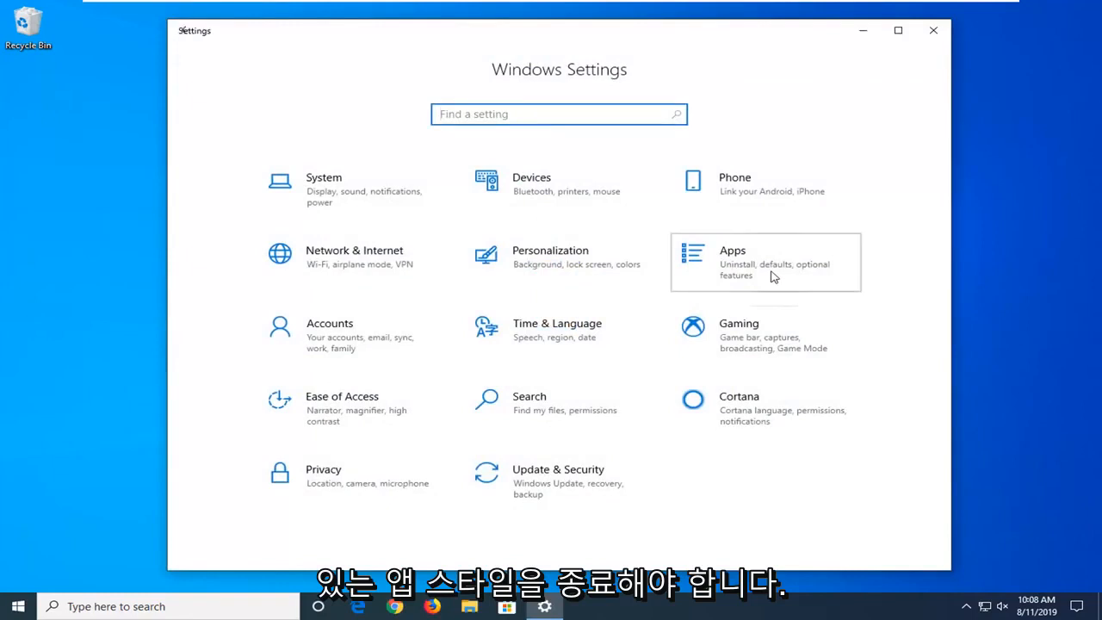
Step: In Apps & features, find Microsoft Store and go to its Advanced options page
left_click(764, 261)
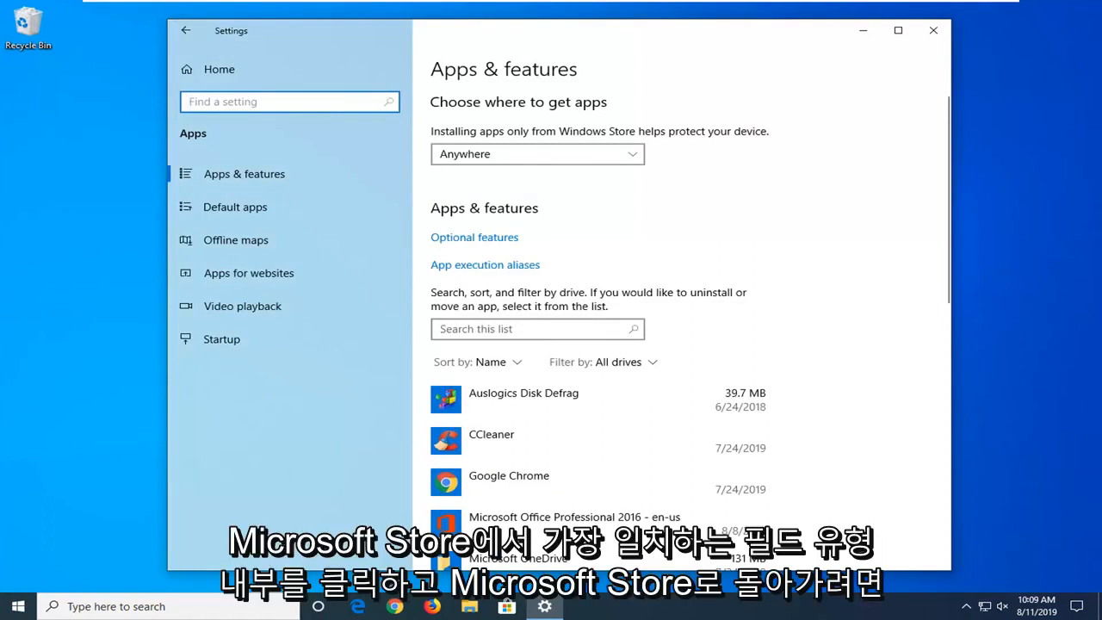
type("Microsoft store")
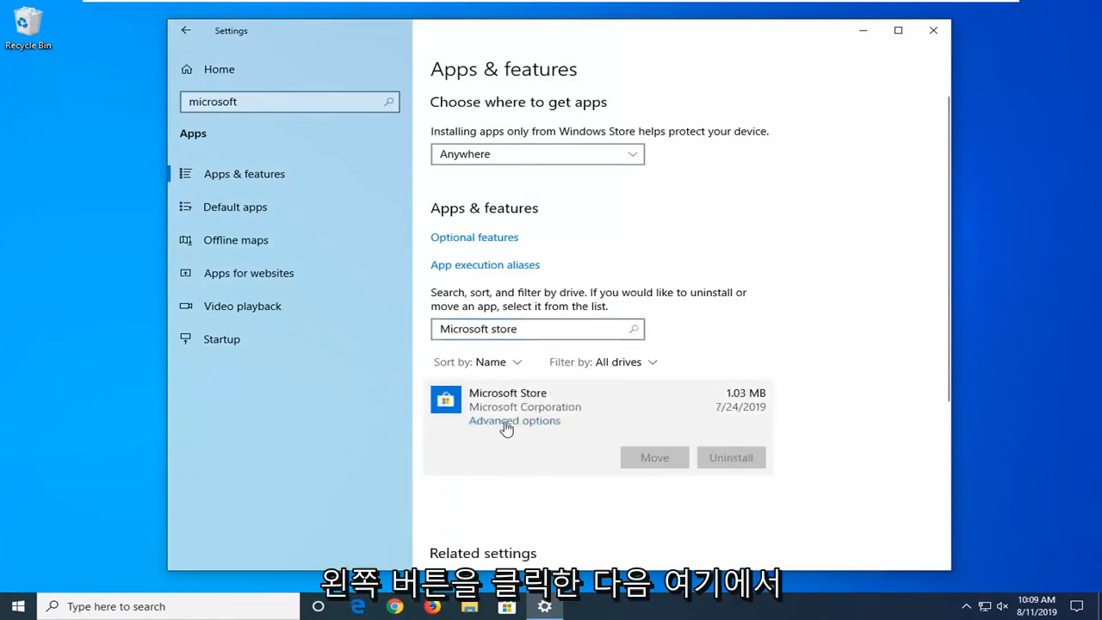
left_click(513, 420)
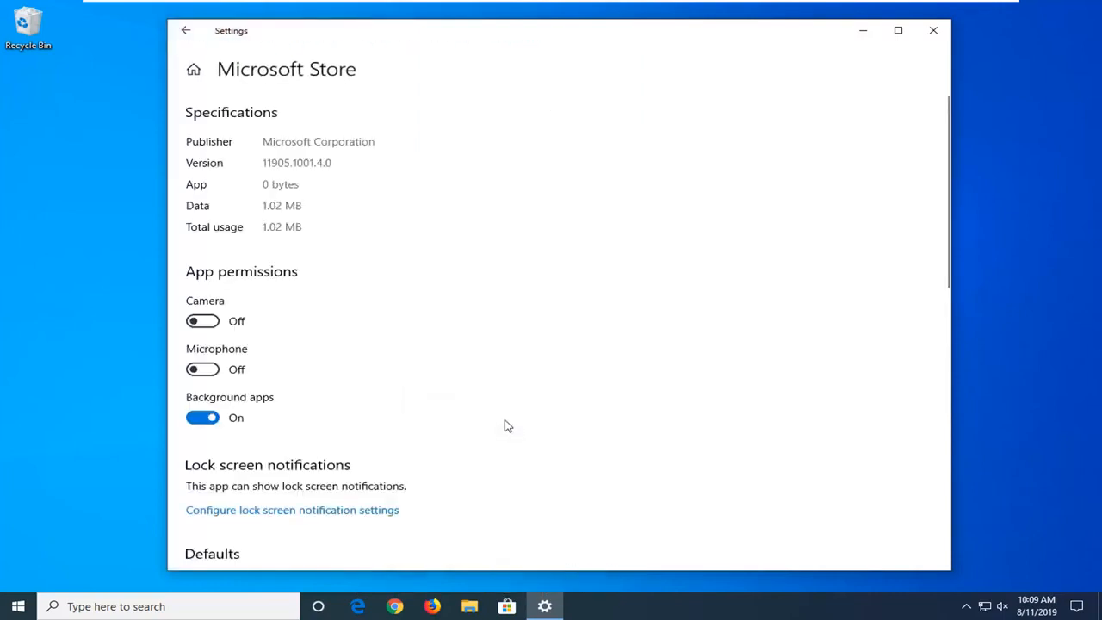
Step: Reset the Microsoft Store app, confirm the data deletion, and close Settings after the checkmark appears
scroll("down", 3)
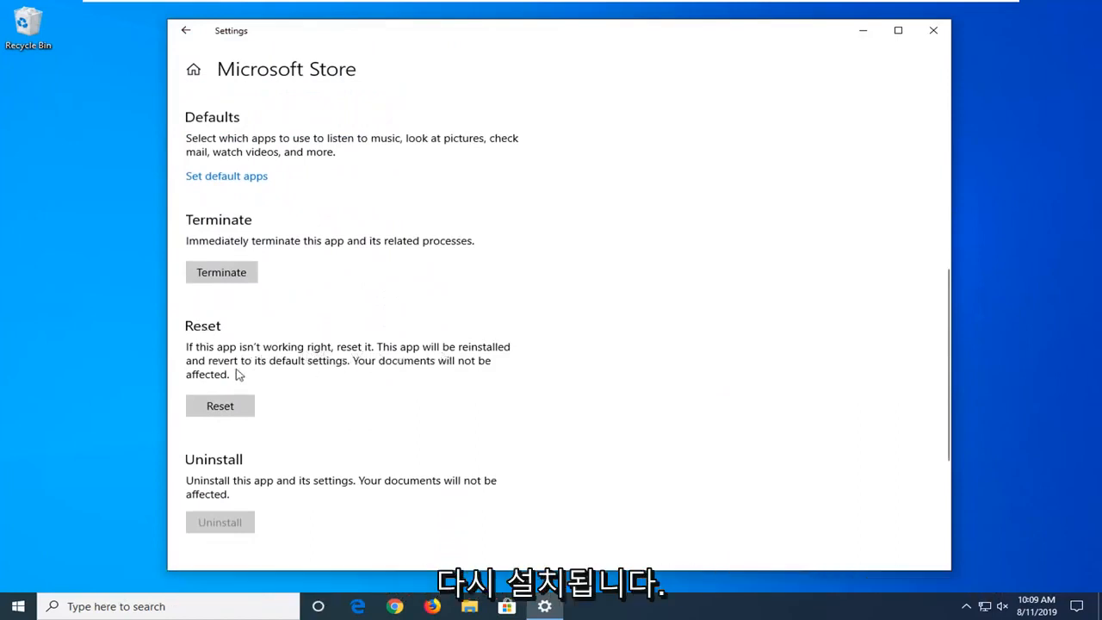
mouse_move(399, 372)
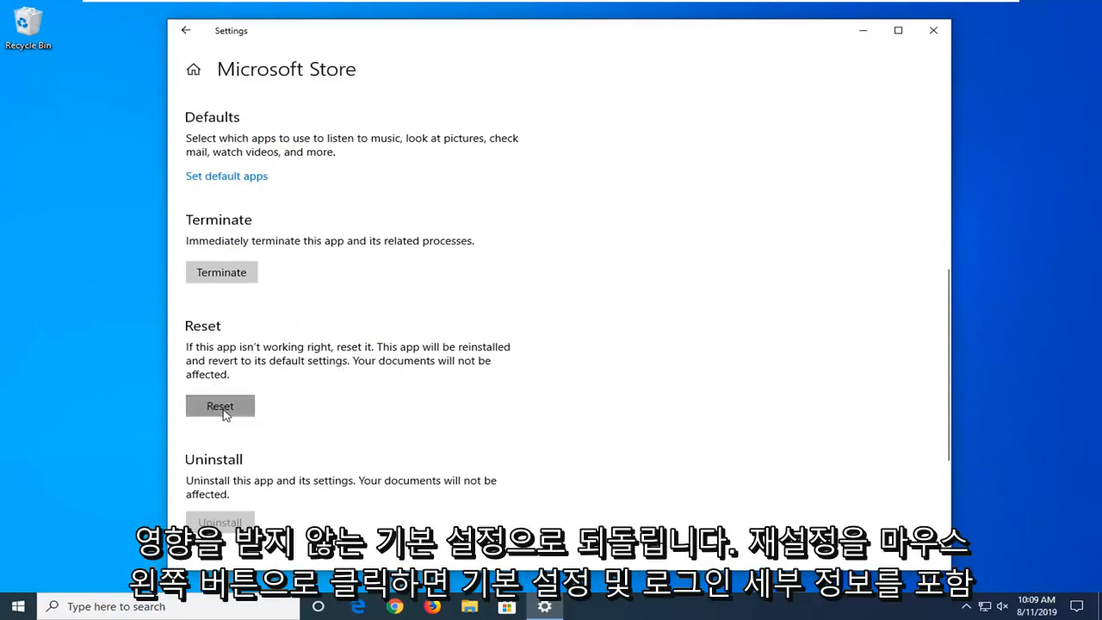
left_click(220, 407)
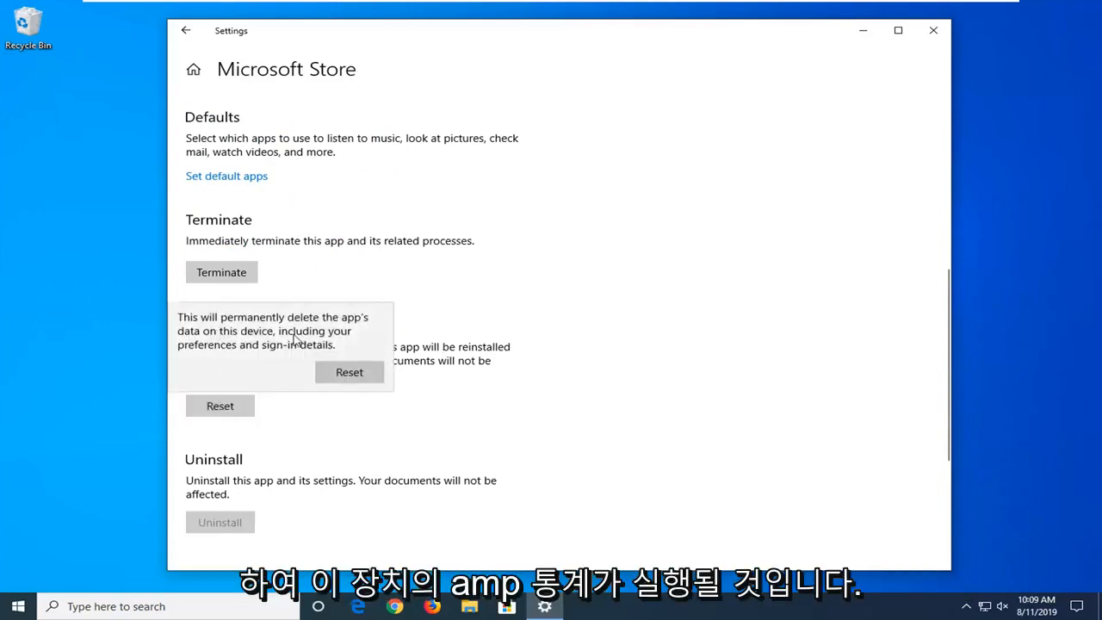
mouse_move(289, 360)
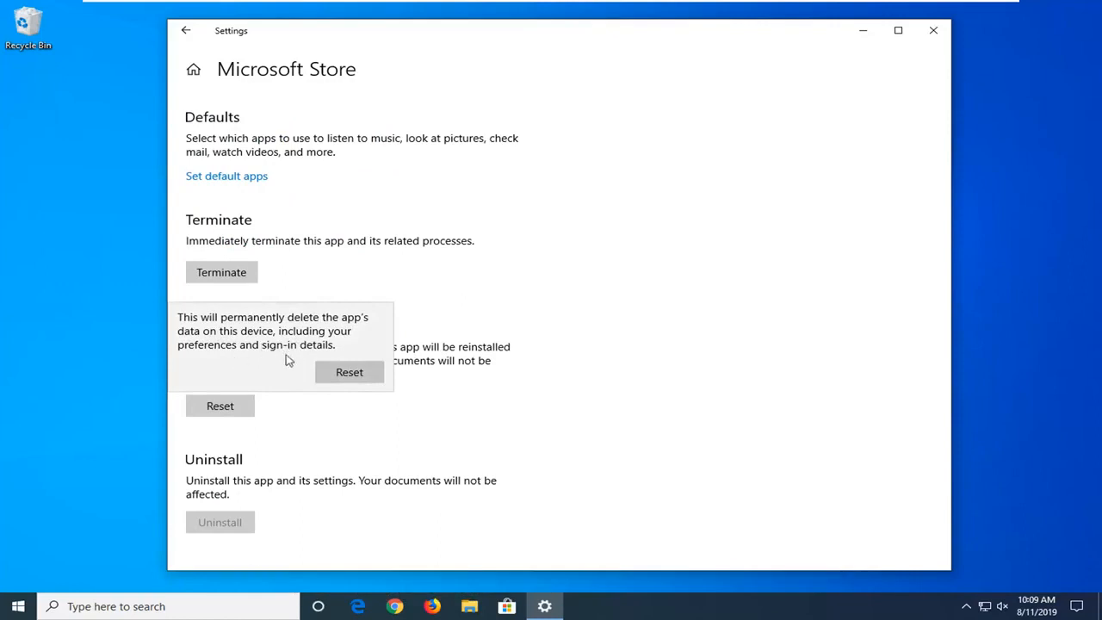
left_click(348, 372)
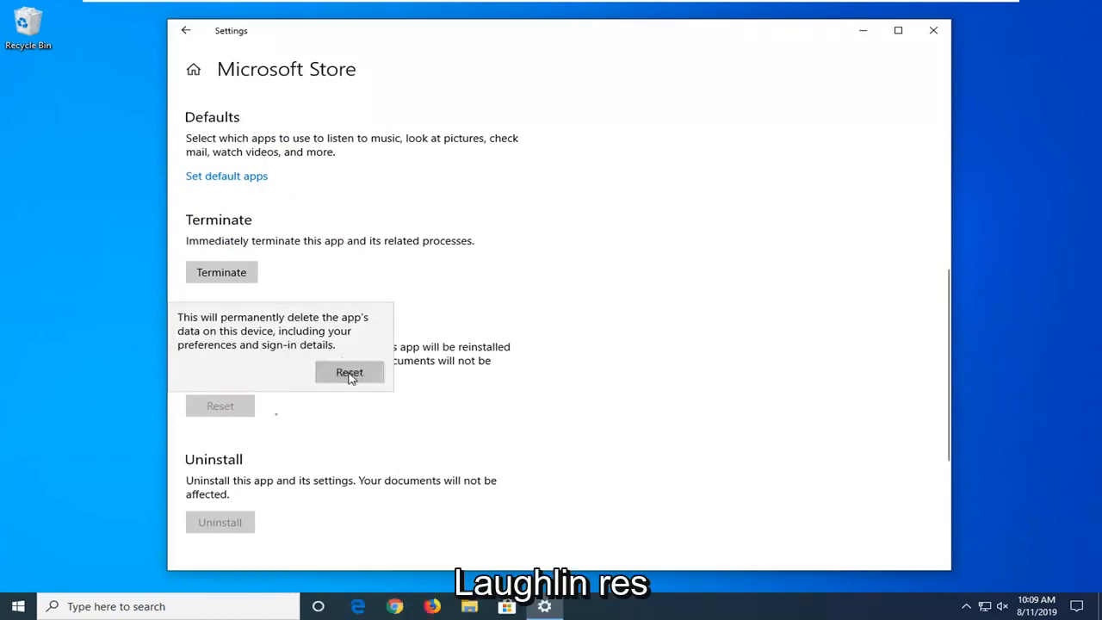
left_click(350, 372)
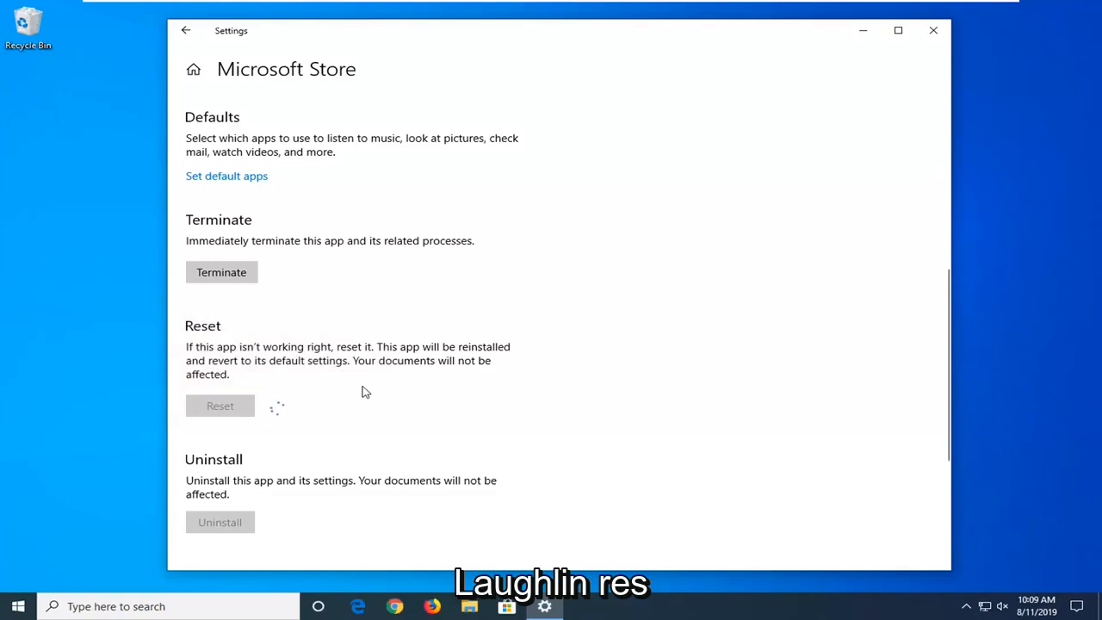
mouse_move(960, 444)
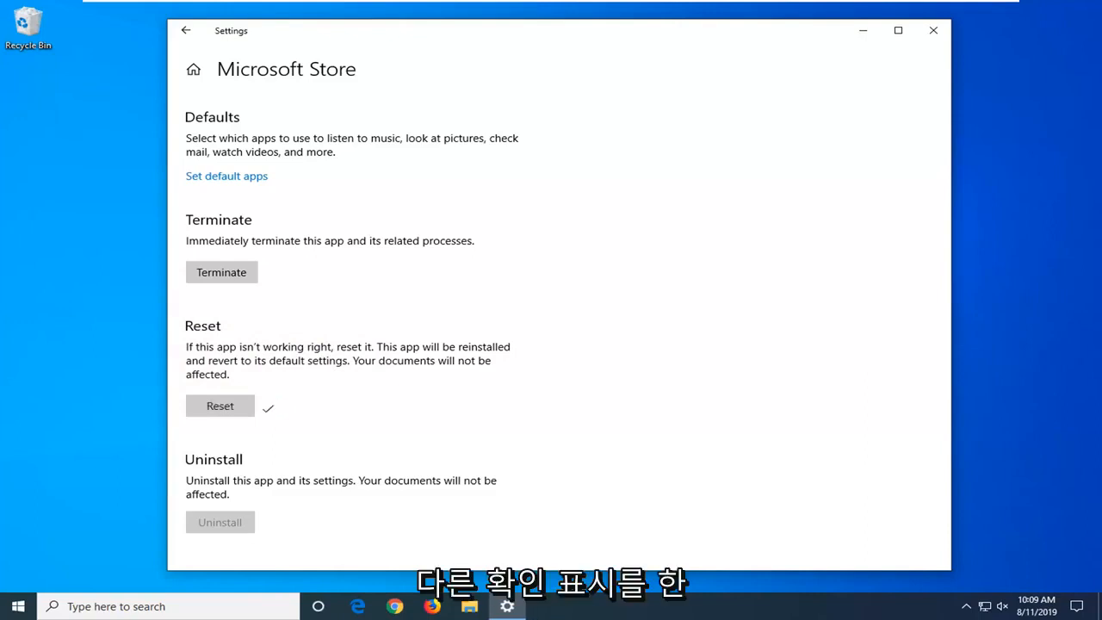
left_click(933, 31)
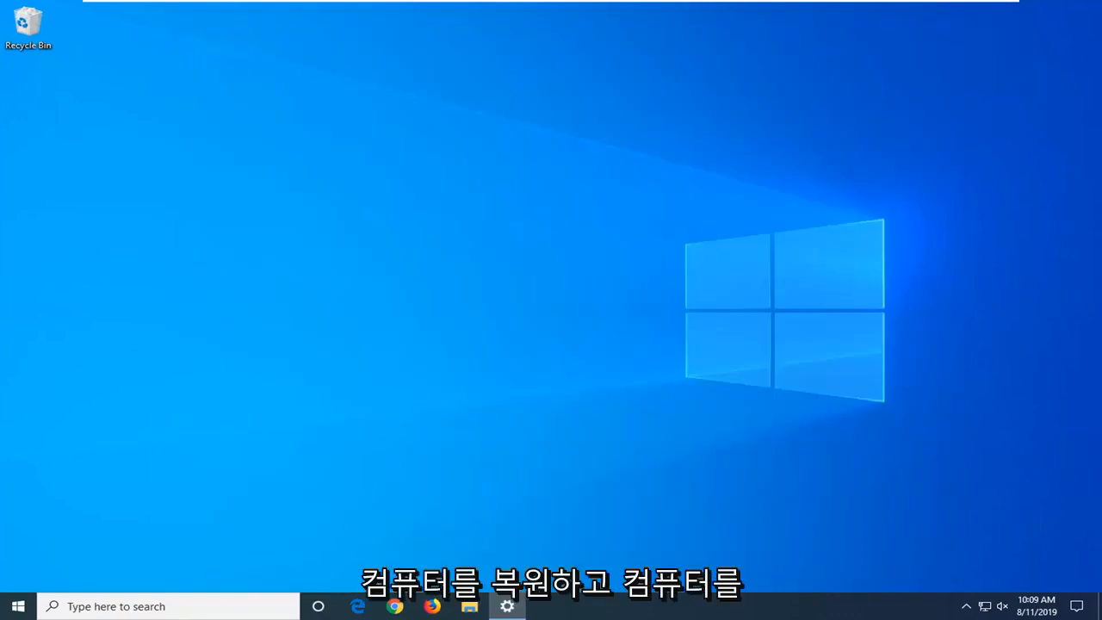